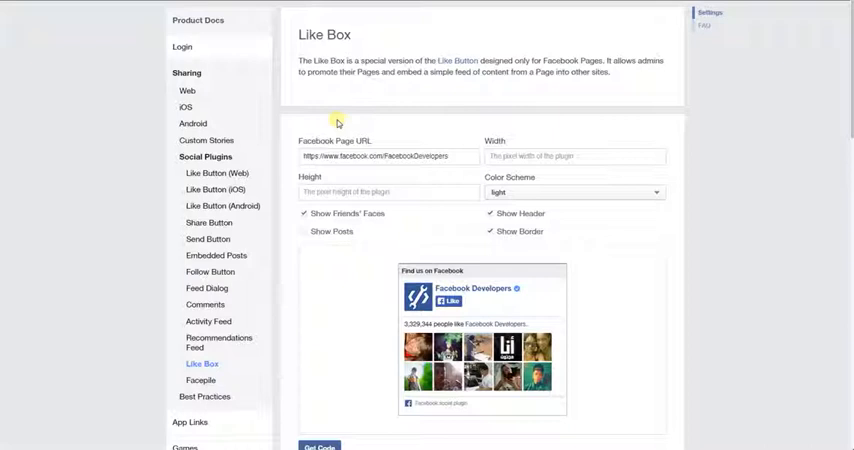
{"action": "mouse_move", "coordinate": [624, 36]}
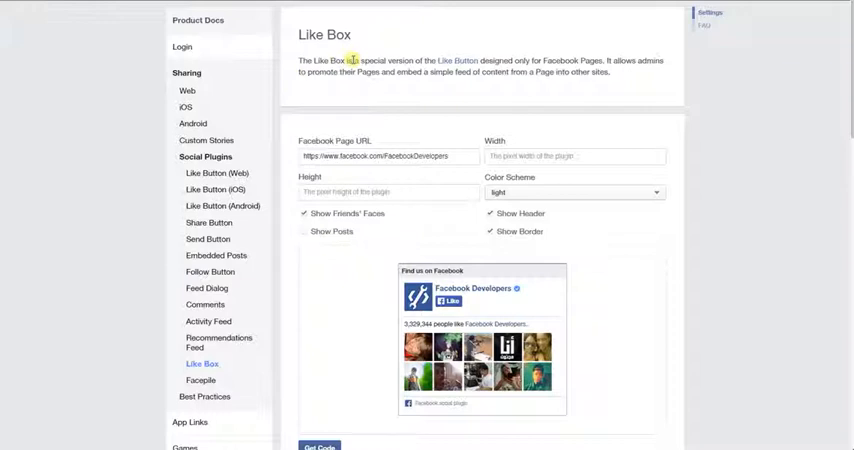
{"action": "mouse_move", "coordinate": [696, 160]}
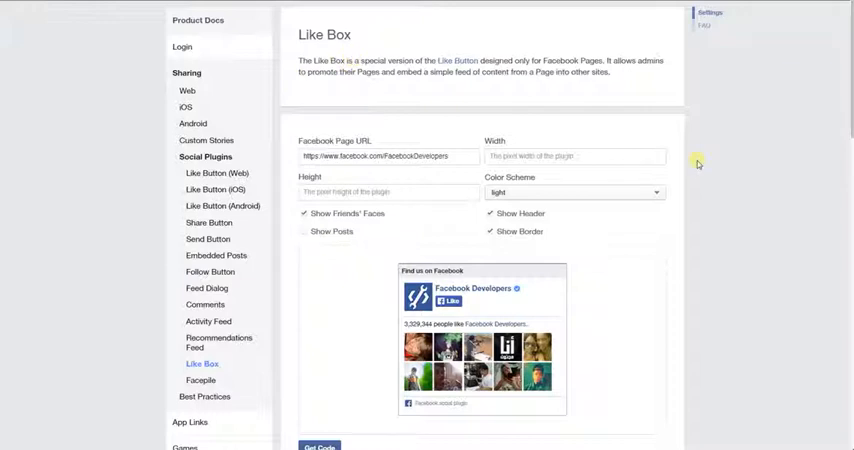
{"action": "mouse_move", "coordinate": [280, 338]}
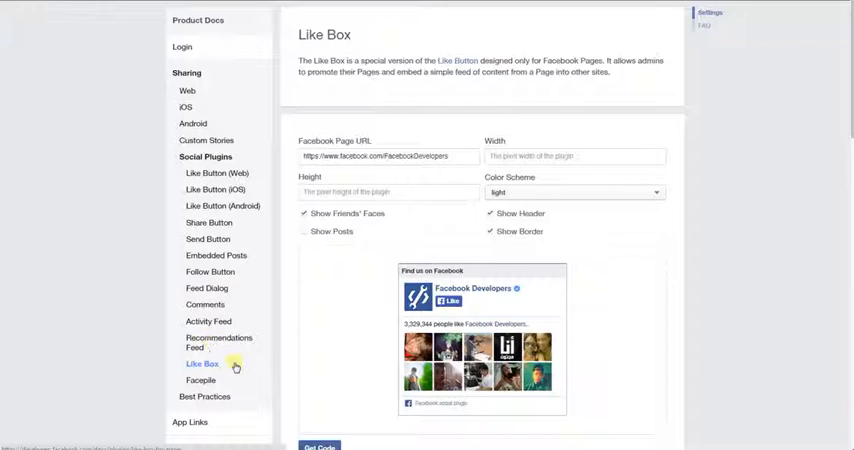
{"action": "mouse_move", "coordinate": [370, 312]}
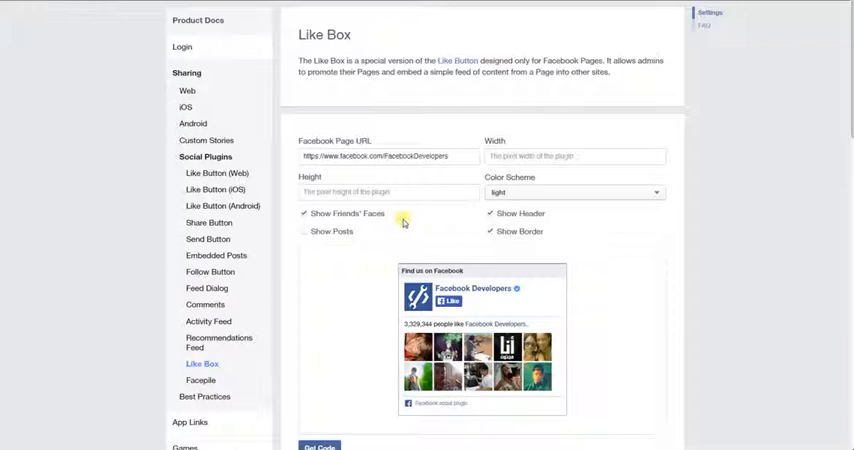
{"action": "mouse_move", "coordinate": [386, 220]}
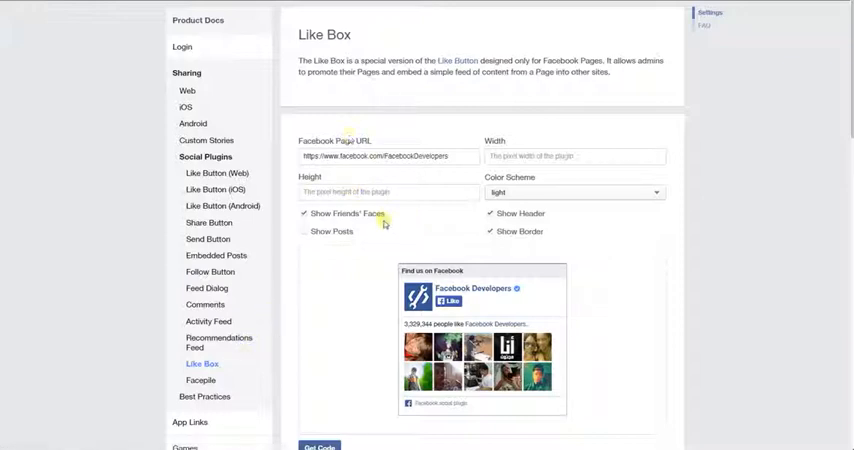
Preview the Like Box with faces toggled, posts hidden and the border removed
{"action": "triple_click", "coordinate": [384, 156]}
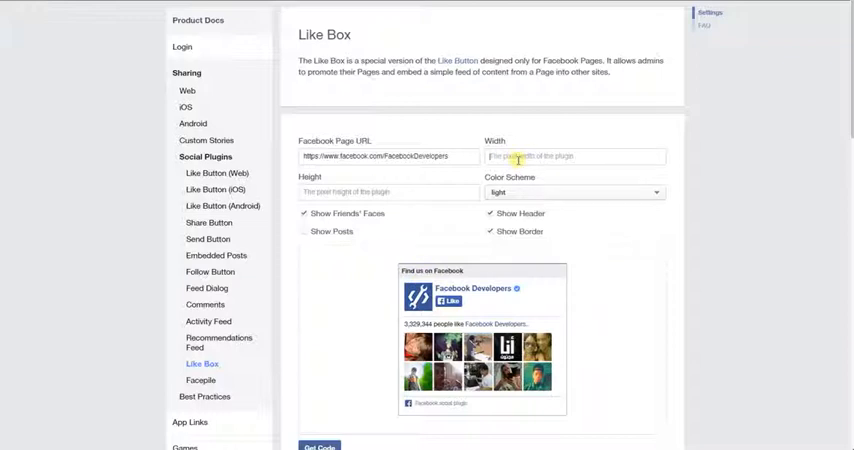
{"action": "mouse_move", "coordinate": [364, 220]}
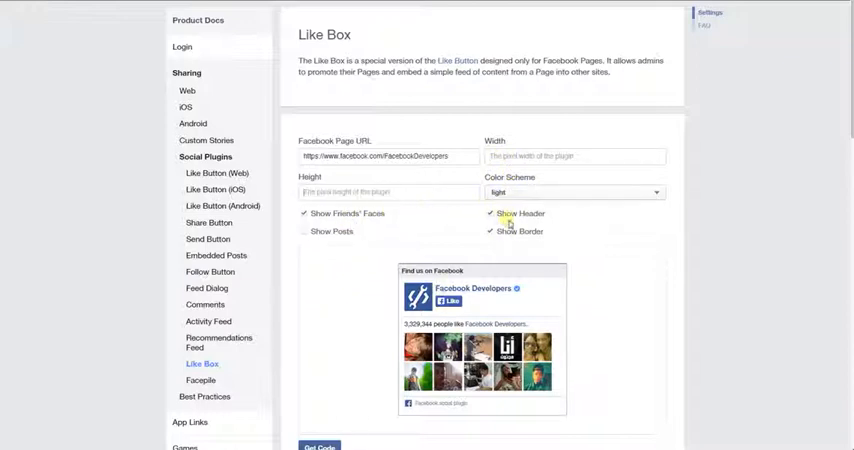
{"action": "left_click", "coordinate": [304, 212]}
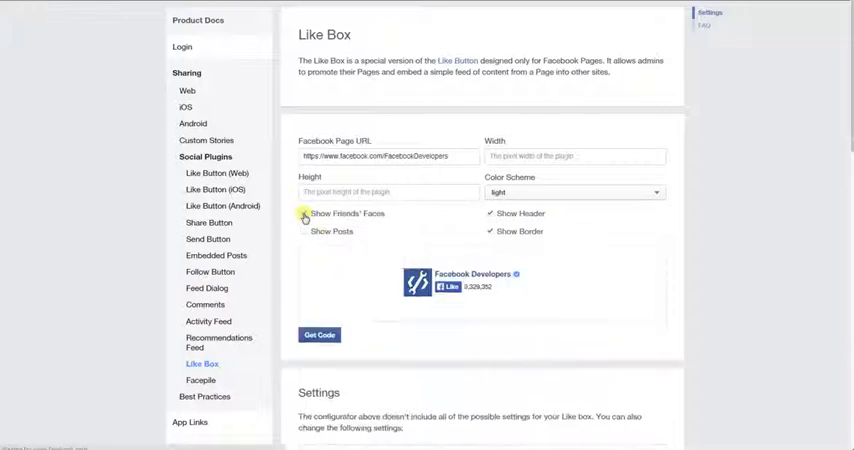
{"action": "left_click", "coordinate": [304, 212]}
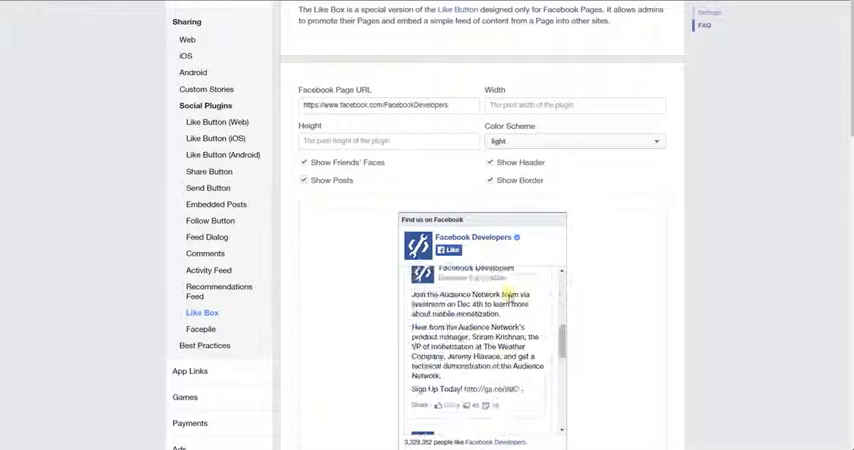
{"action": "left_click", "coordinate": [304, 180]}
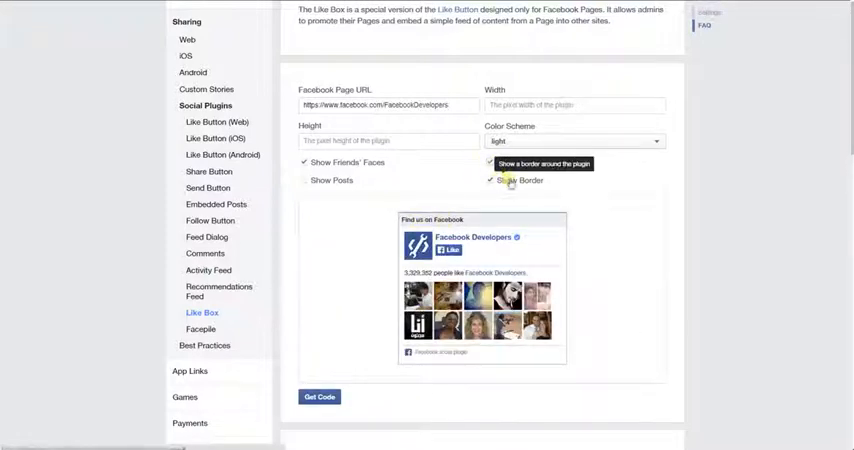
{"action": "left_click", "coordinate": [490, 180]}
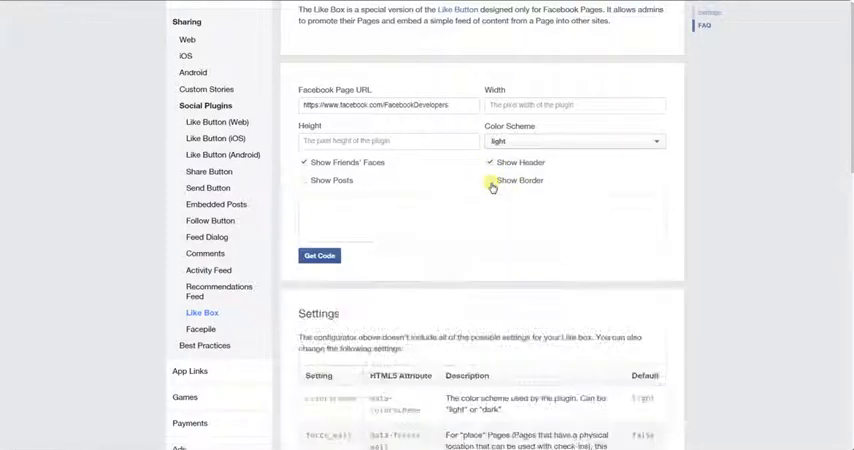
Preview the dark colour scheme, then keep the light one
{"action": "left_click", "coordinate": [572, 140]}
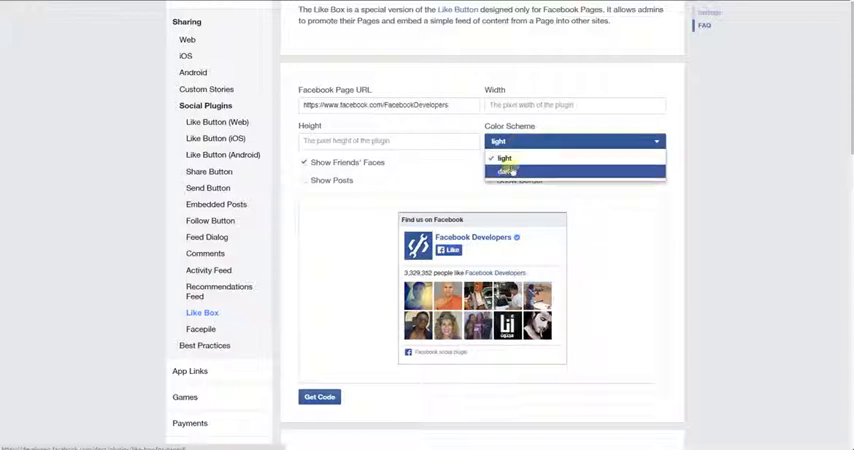
{"action": "left_click", "coordinate": [504, 170]}
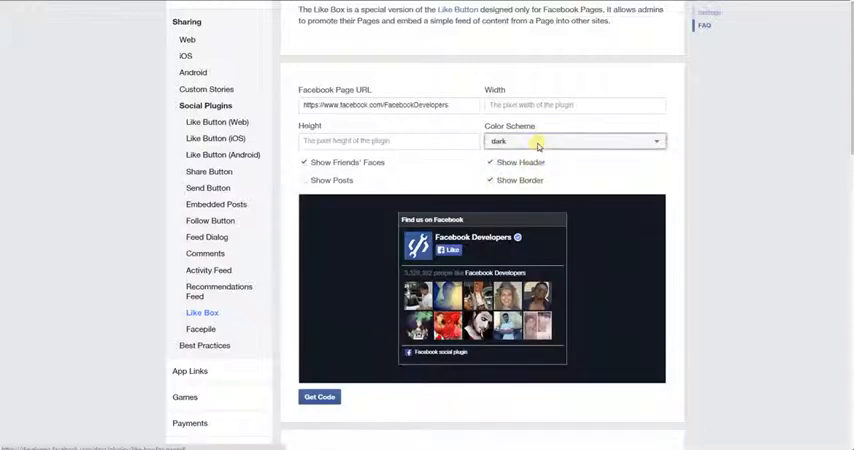
{"action": "left_click", "coordinate": [570, 140]}
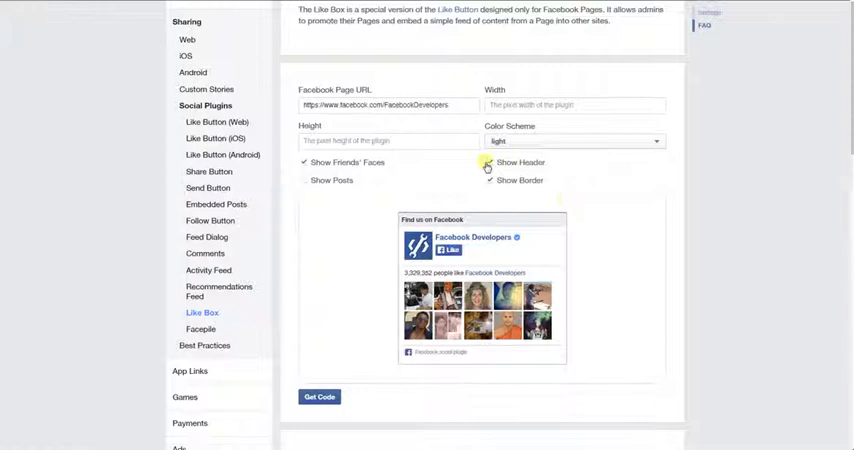
{"action": "scroll", "scroll_direction": "down", "scroll_amount": 3}
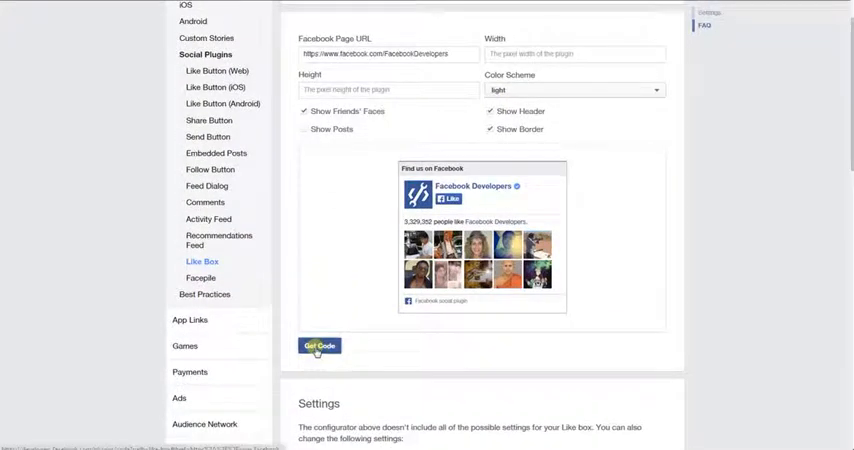
Generate the Like Box embed code and select the iframe version for copying
{"action": "left_click", "coordinate": [320, 344]}
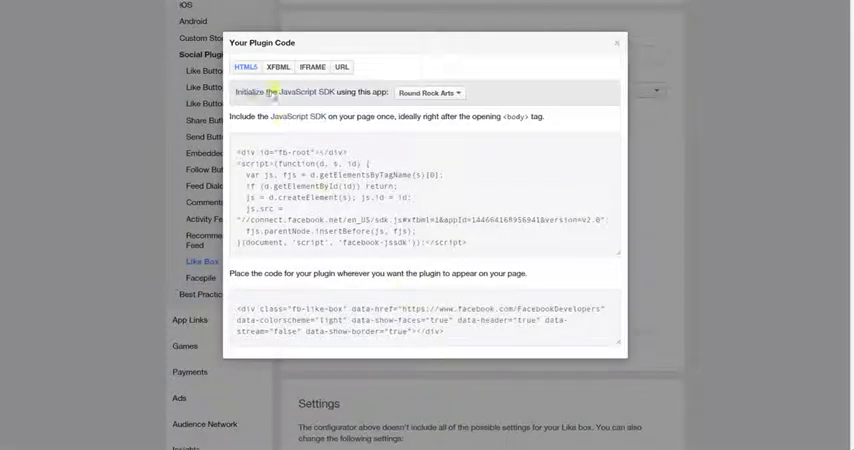
{"action": "left_click", "coordinate": [312, 68]}
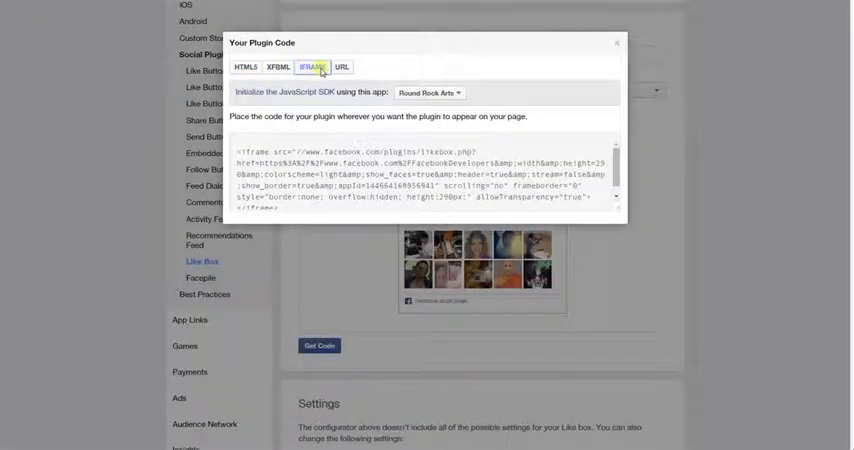
{"action": "left_click", "coordinate": [246, 68]}
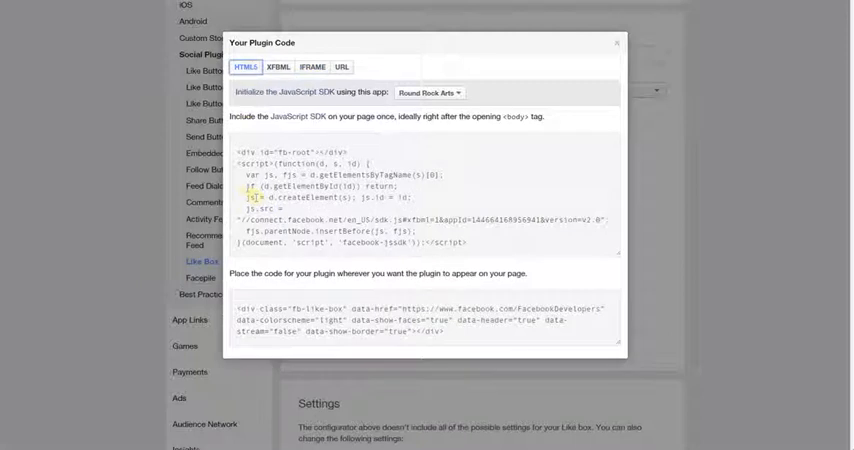
{"action": "left_click", "coordinate": [312, 68]}
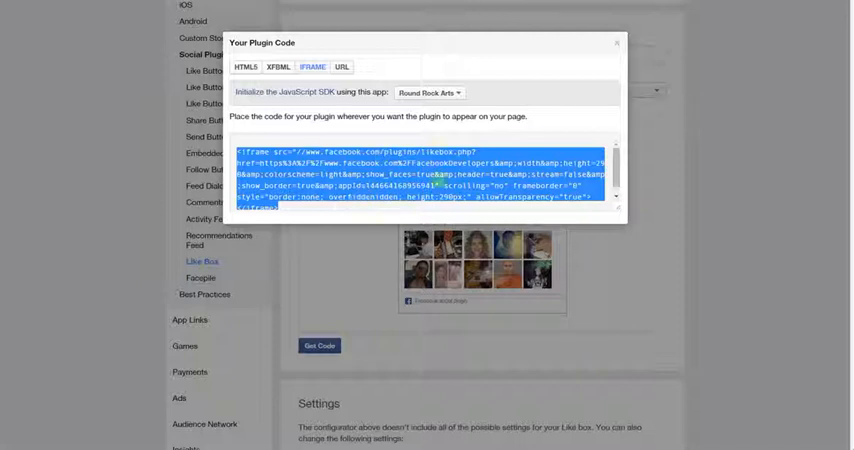
{"action": "left_click", "coordinate": [244, 68]}
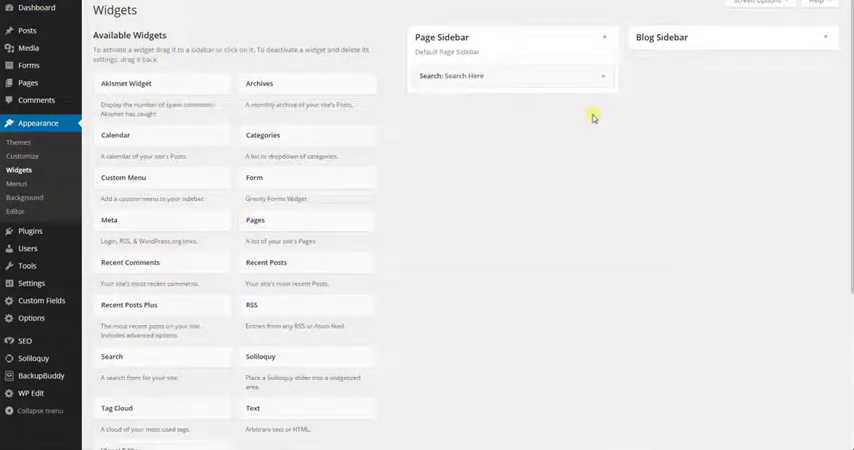
Expand the new Text widget placed in the Page Sidebar below search
{"action": "scroll", "scroll_direction": "down", "scroll_amount": 3}
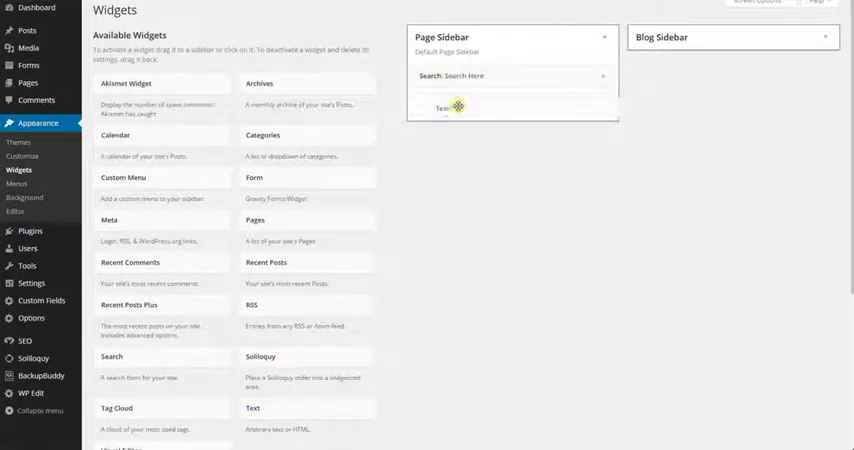
{"action": "left_click", "coordinate": [444, 104]}
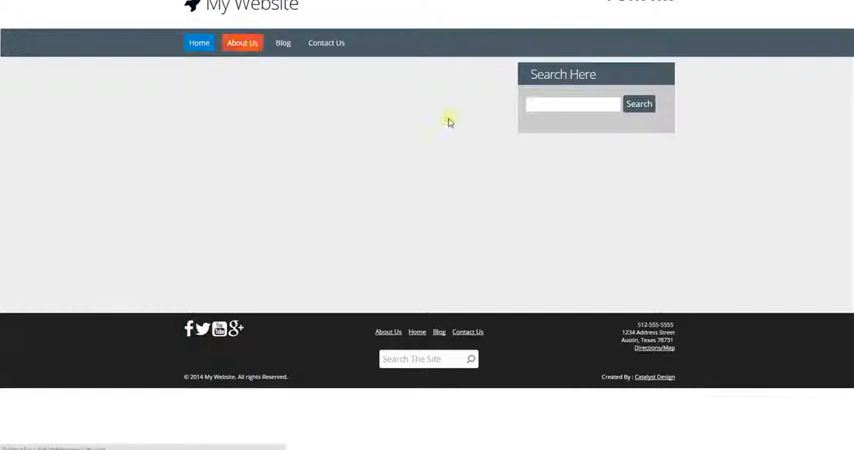
Visit the live site's home page to check the search sidebar
{"action": "left_click", "coordinate": [242, 42]}
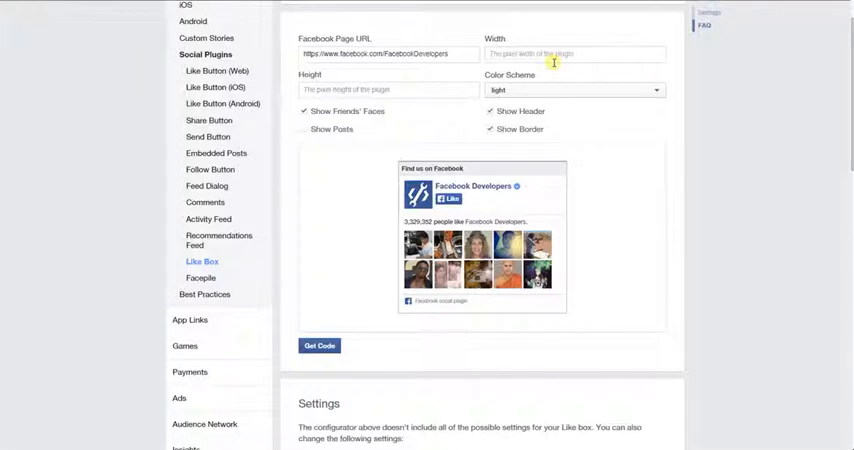
Set the Like Box width to 290
{"action": "type", "text": "290"}
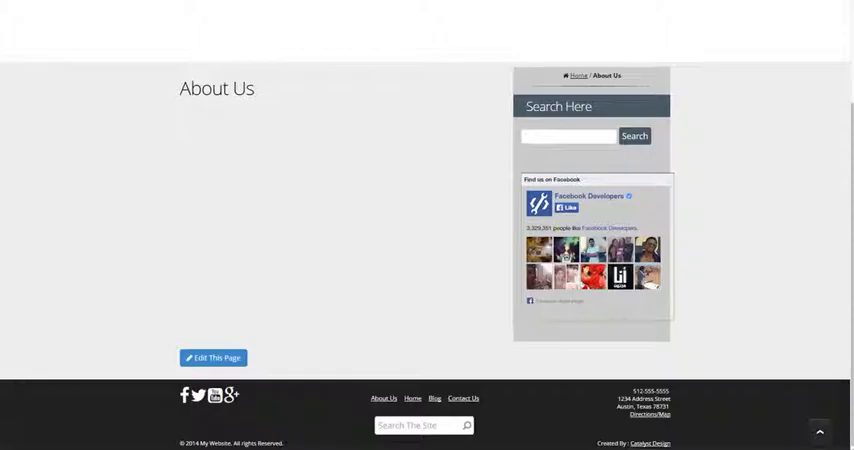
Scroll the About Us page to see the Like Box under the search widget
{"action": "scroll", "scroll_direction": "down", "scroll_amount": 3}
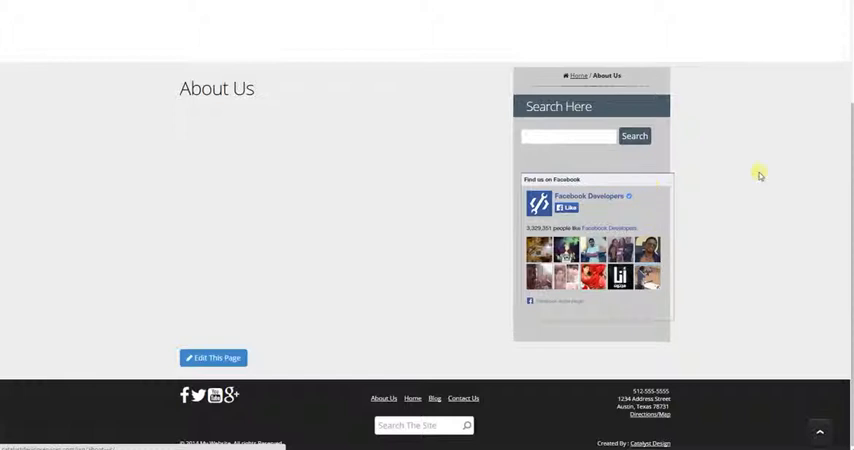
{"action": "mouse_move", "coordinate": [758, 178]}
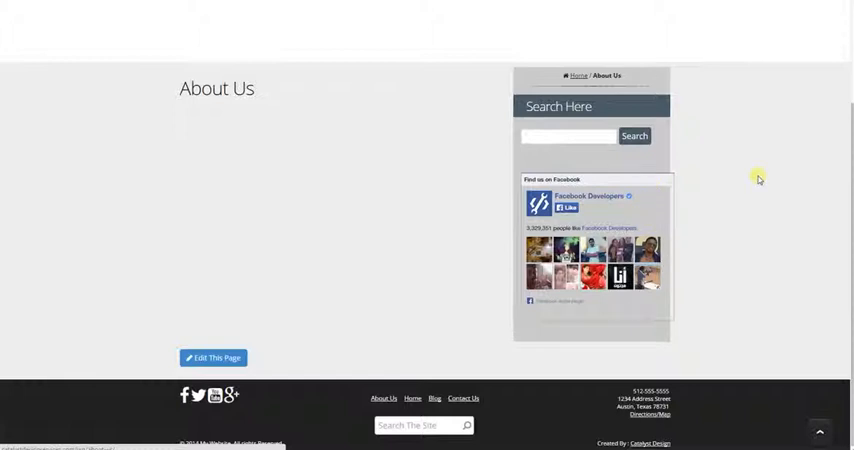